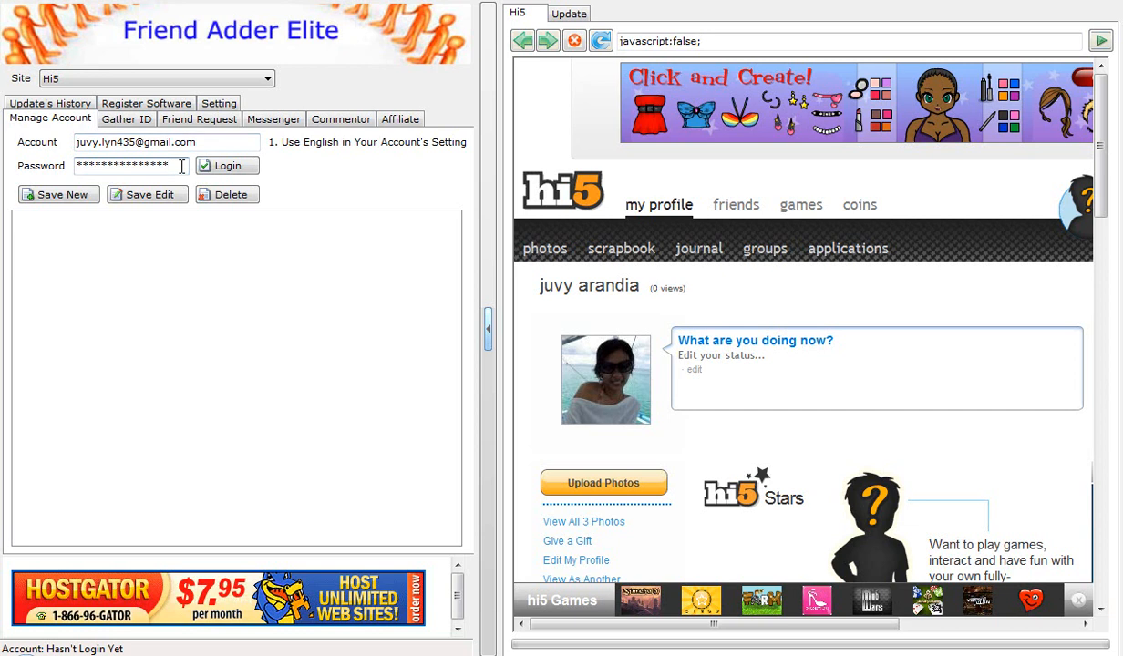
Switch to the Gather ID panel, showing zero IDs gathered for the loaded Hi5 profile
{"action": "left_click", "coordinate": [126, 119]}
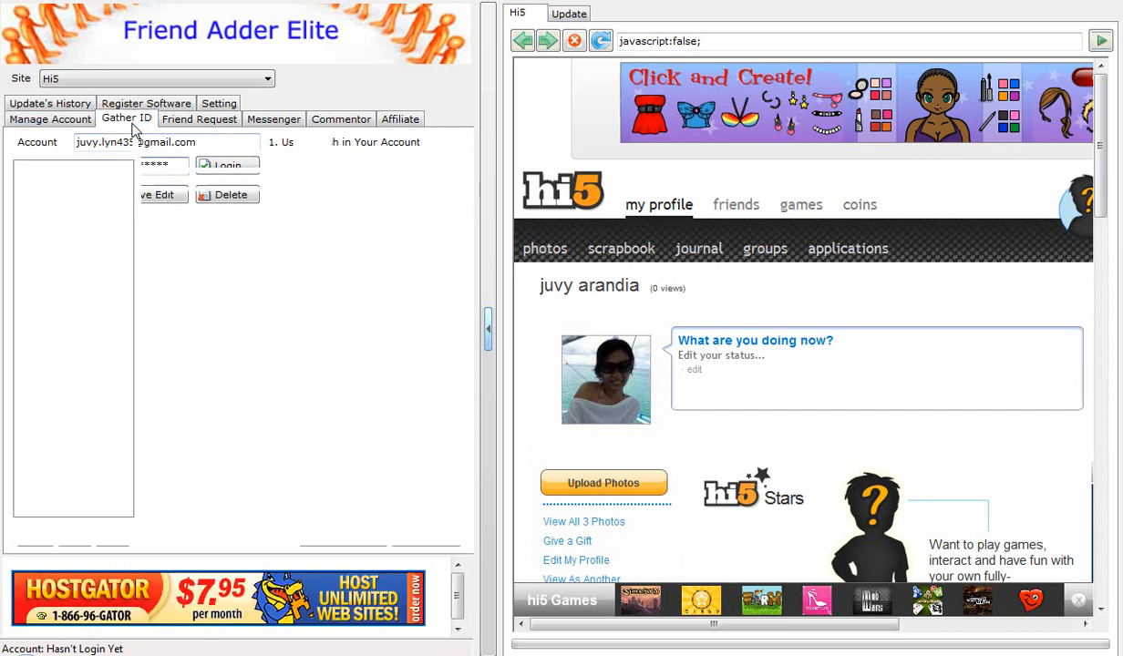
{"action": "left_click", "coordinate": [126, 119]}
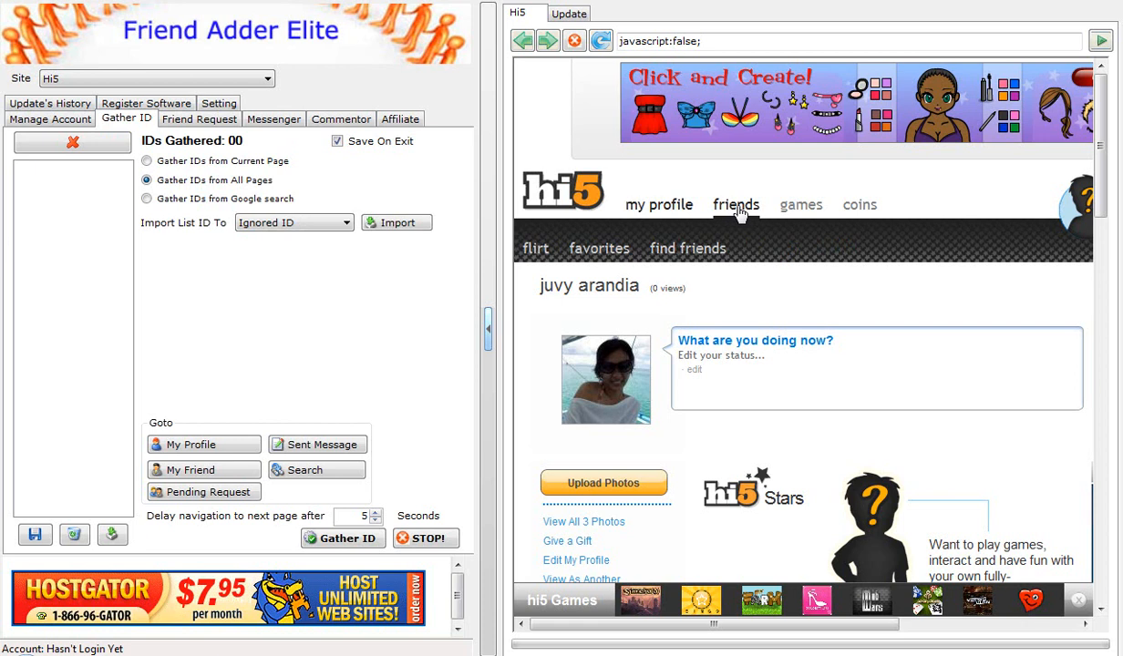
Navigate the embedded Hi5 browser to the friend Search Results page via the friends section
{"action": "left_click", "coordinate": [688, 248]}
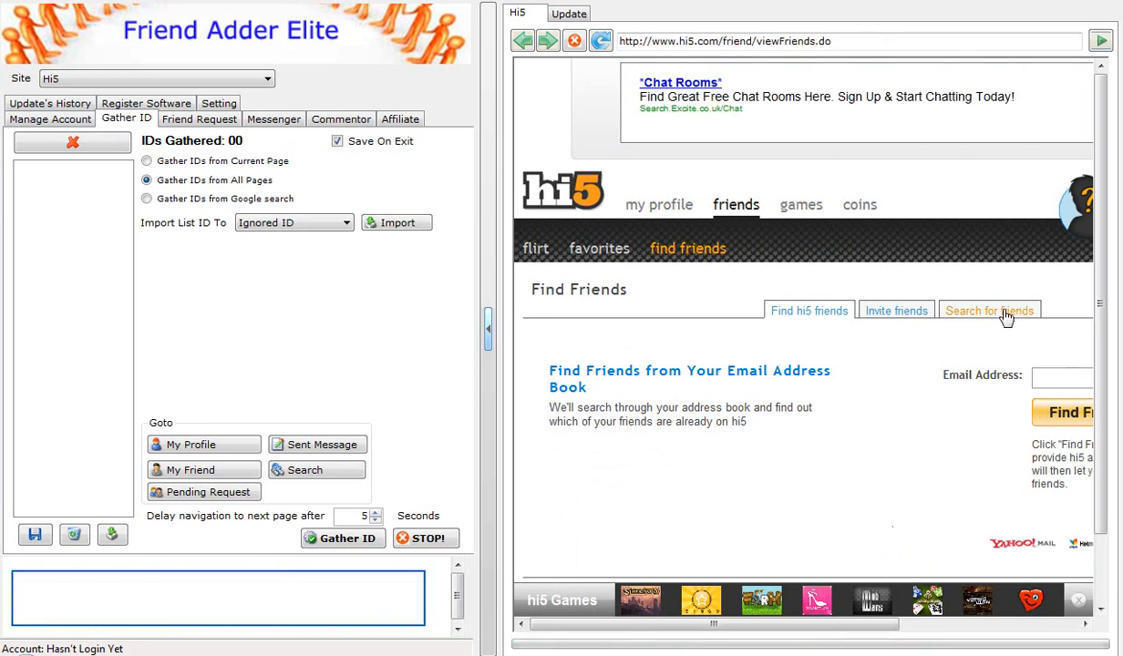
{"action": "left_click", "coordinate": [988, 310]}
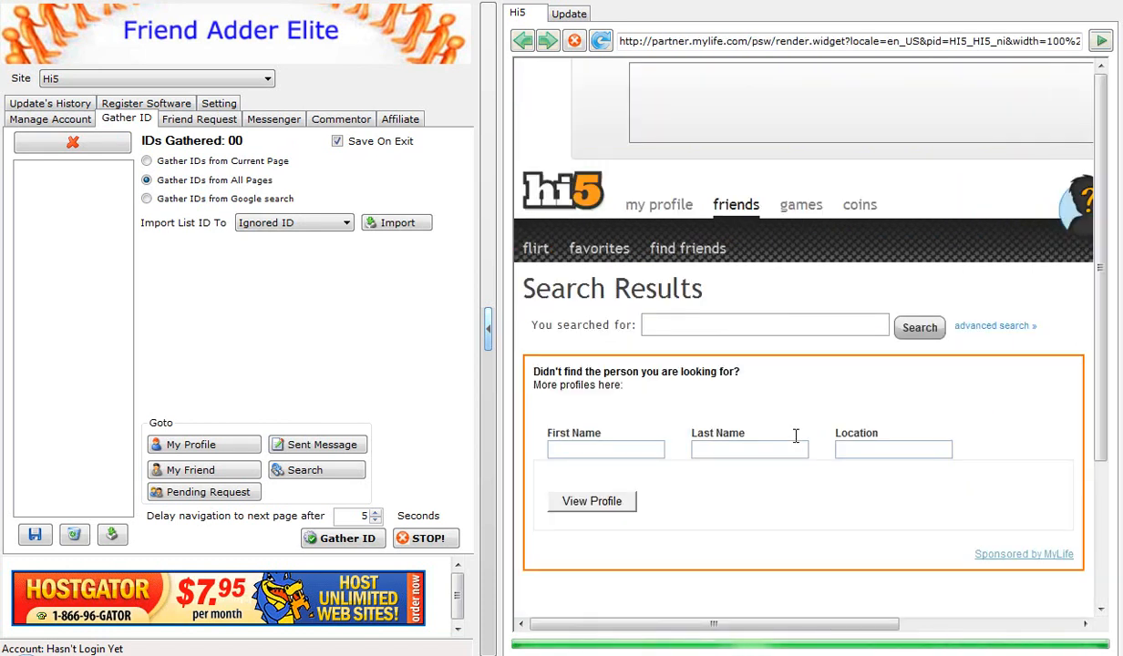
Expand Hi5's advanced friend search form with age, sex, status and country filters
{"action": "left_click", "coordinate": [995, 324]}
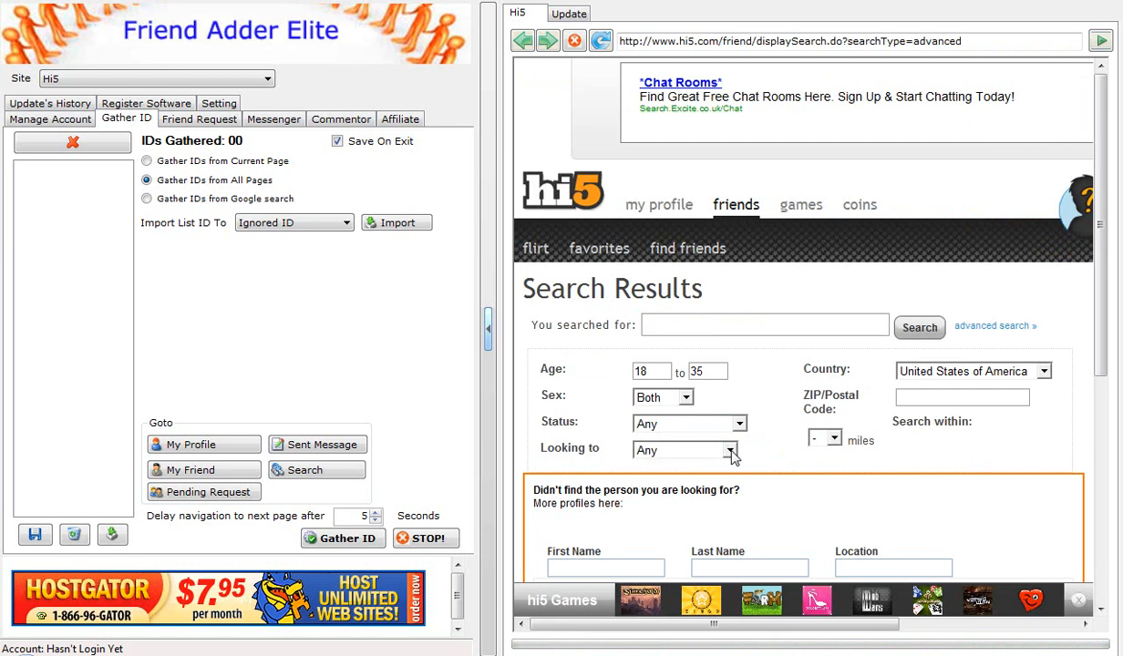
{"action": "mouse_move", "coordinate": [658, 429]}
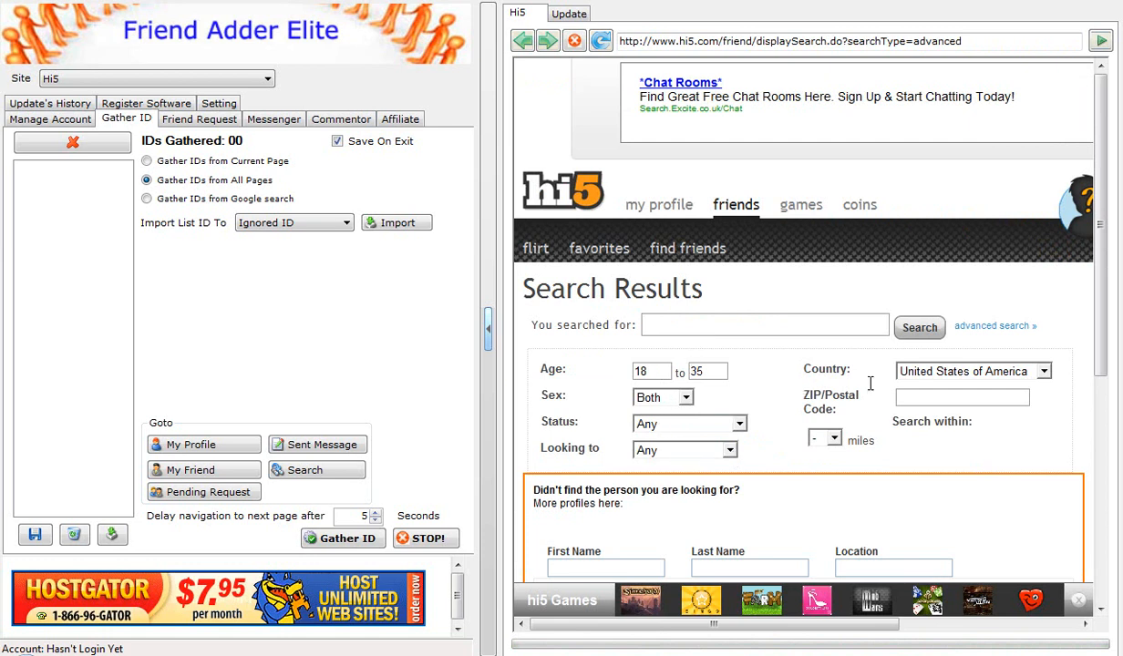
{"action": "mouse_move", "coordinate": [919, 328]}
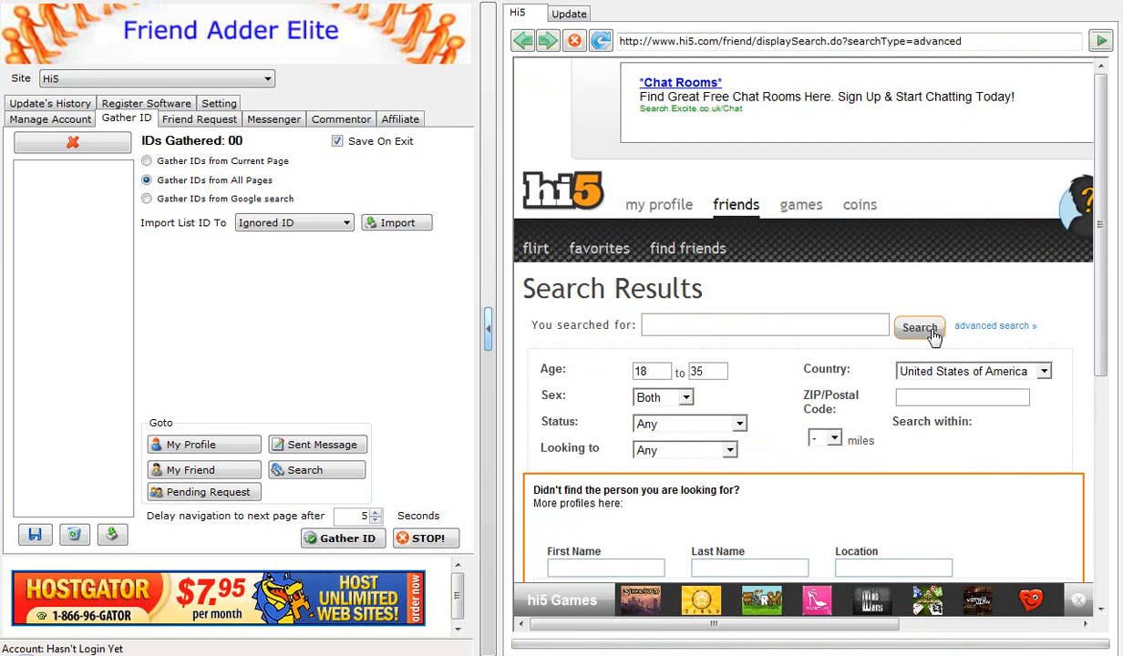
Run the advanced search, listing 633,713 matching people, and review the first results page
{"action": "left_click", "coordinate": [919, 328]}
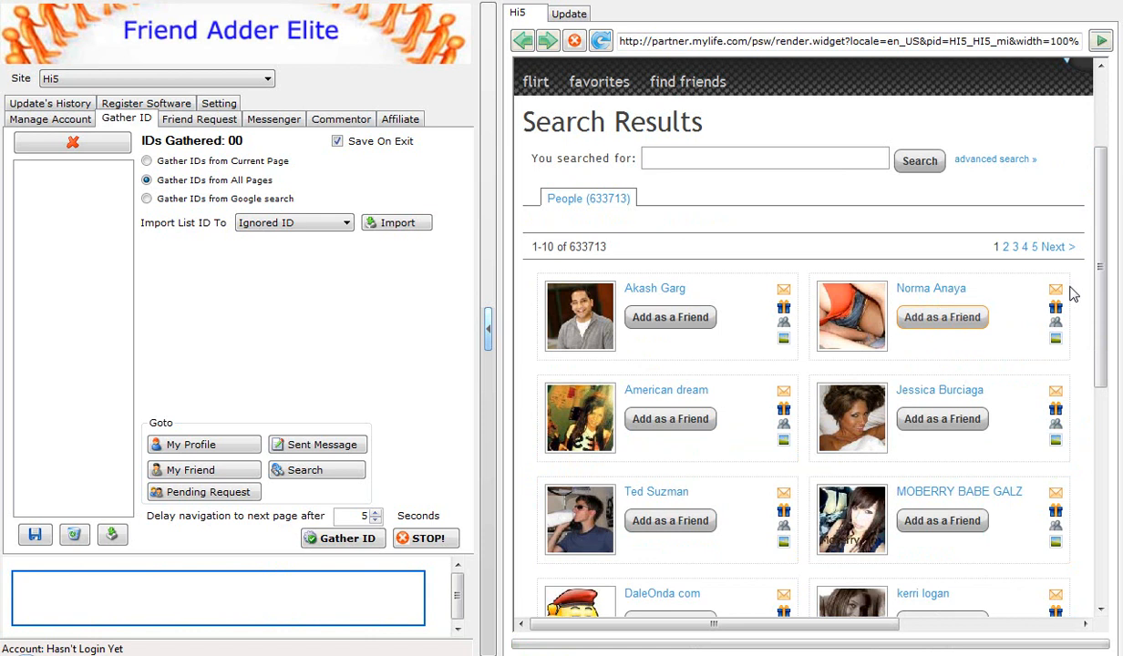
{"action": "left_click", "coordinate": [995, 159]}
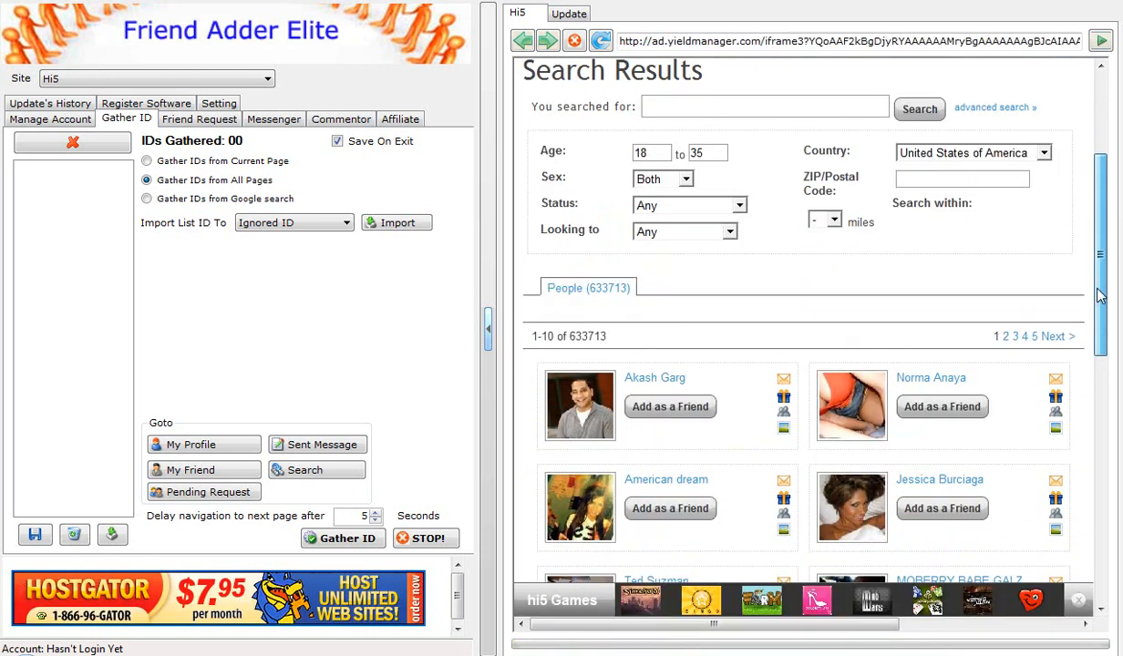
{"action": "scroll", "scroll_direction": "down", "scroll_amount": 3}
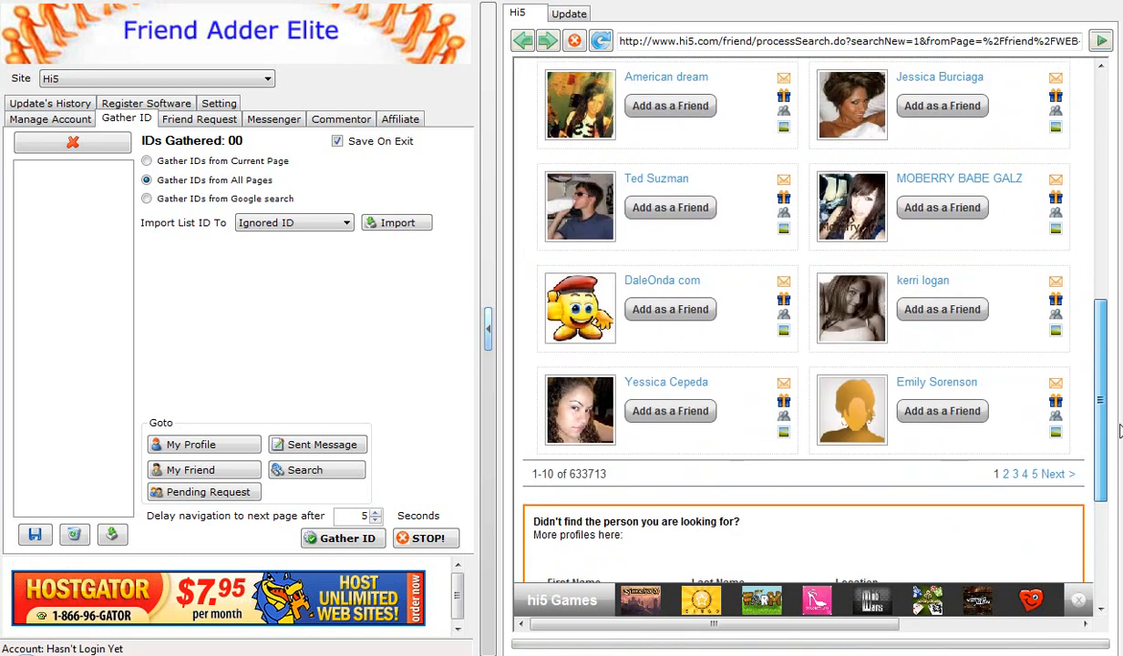
{"action": "scroll", "scroll_direction": "up", "scroll_amount": 3}
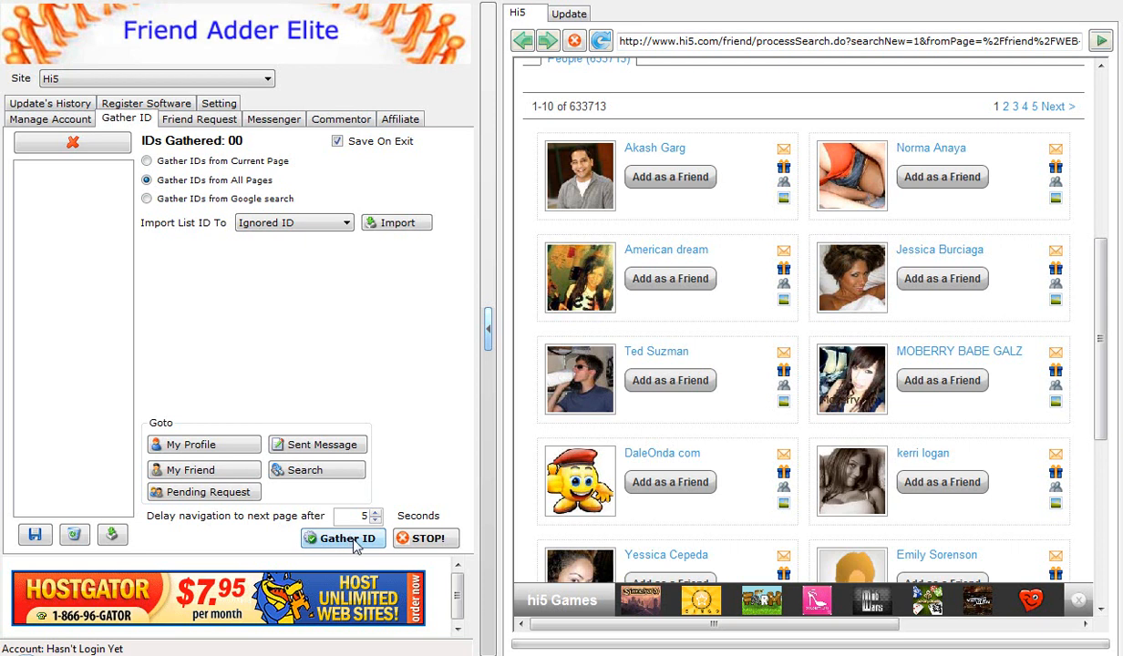
Gather 21 Hi5 user IDs from the results and keep Ignored ID as import destination
{"action": "left_click", "coordinate": [343, 538]}
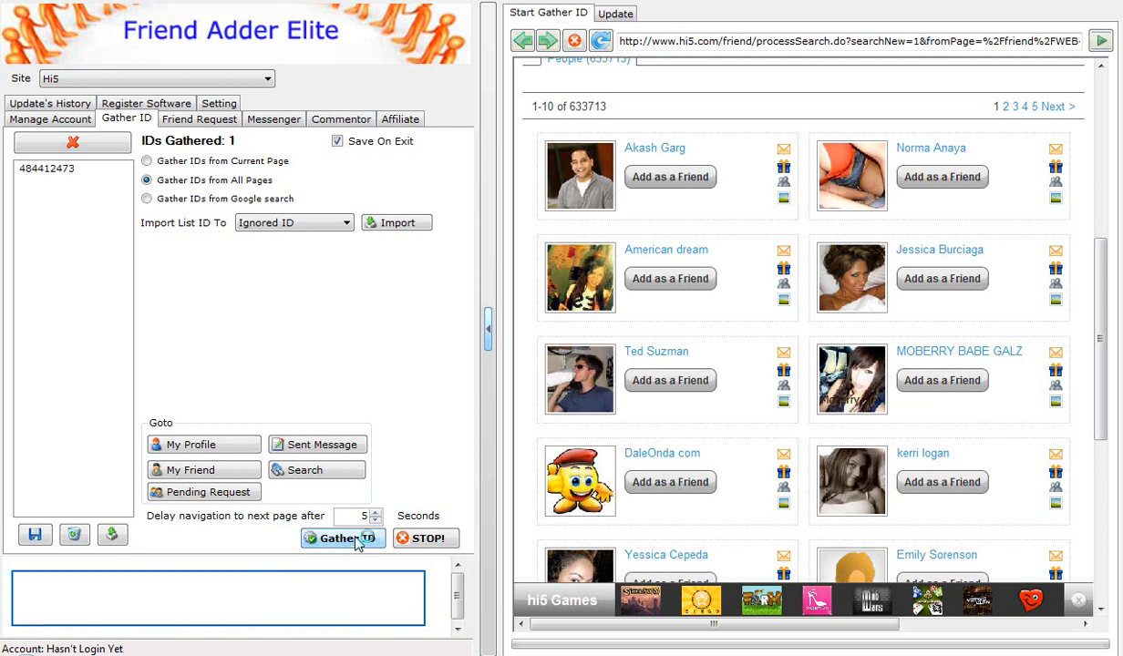
{"action": "left_click", "coordinate": [343, 538]}
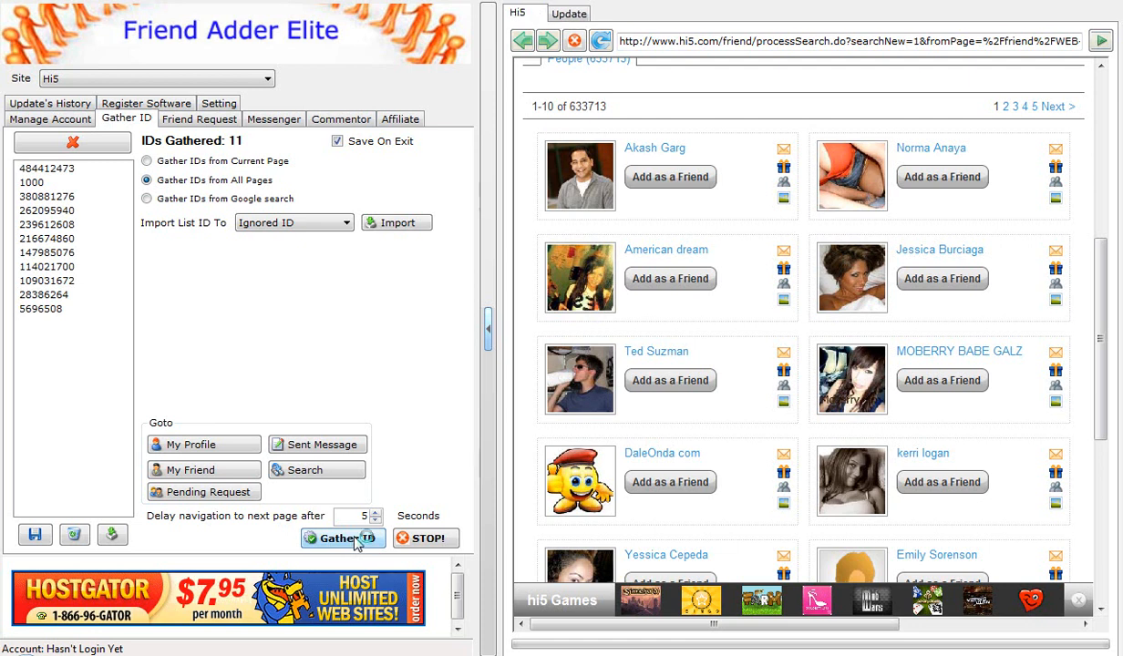
{"action": "left_click", "coordinate": [343, 538]}
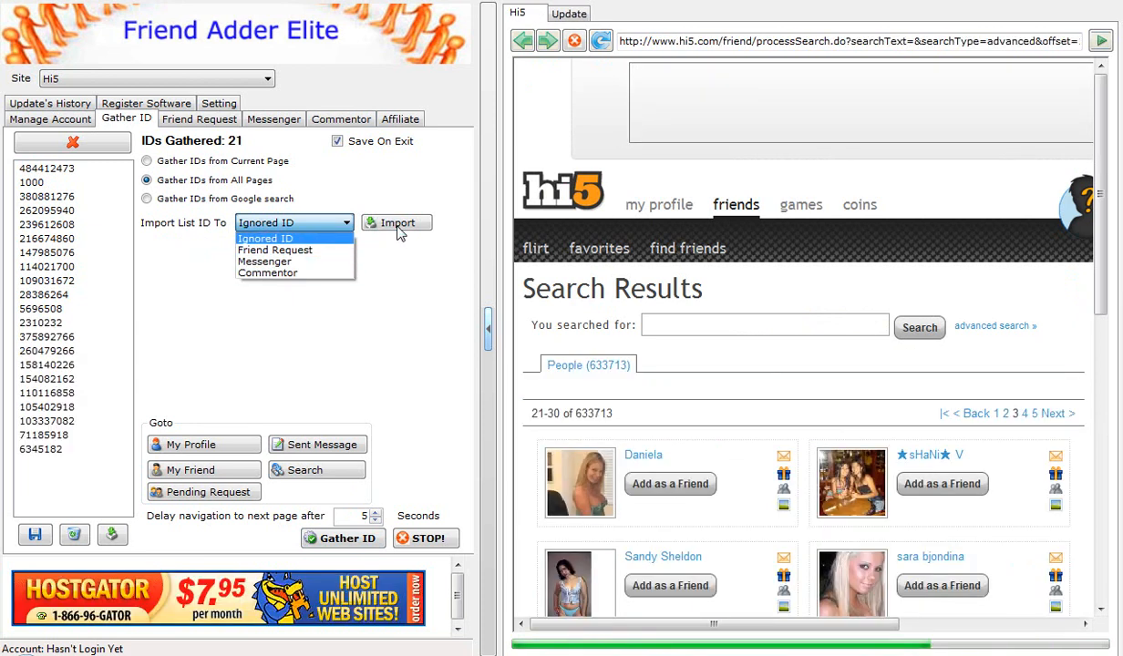
{"action": "left_click", "coordinate": [294, 223]}
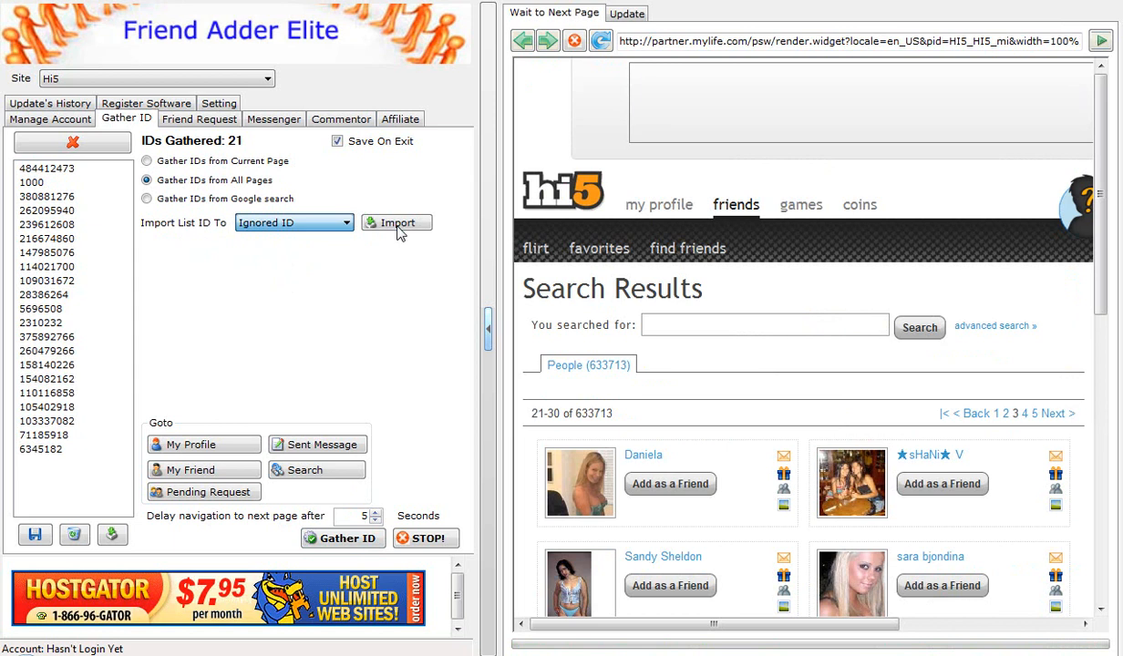